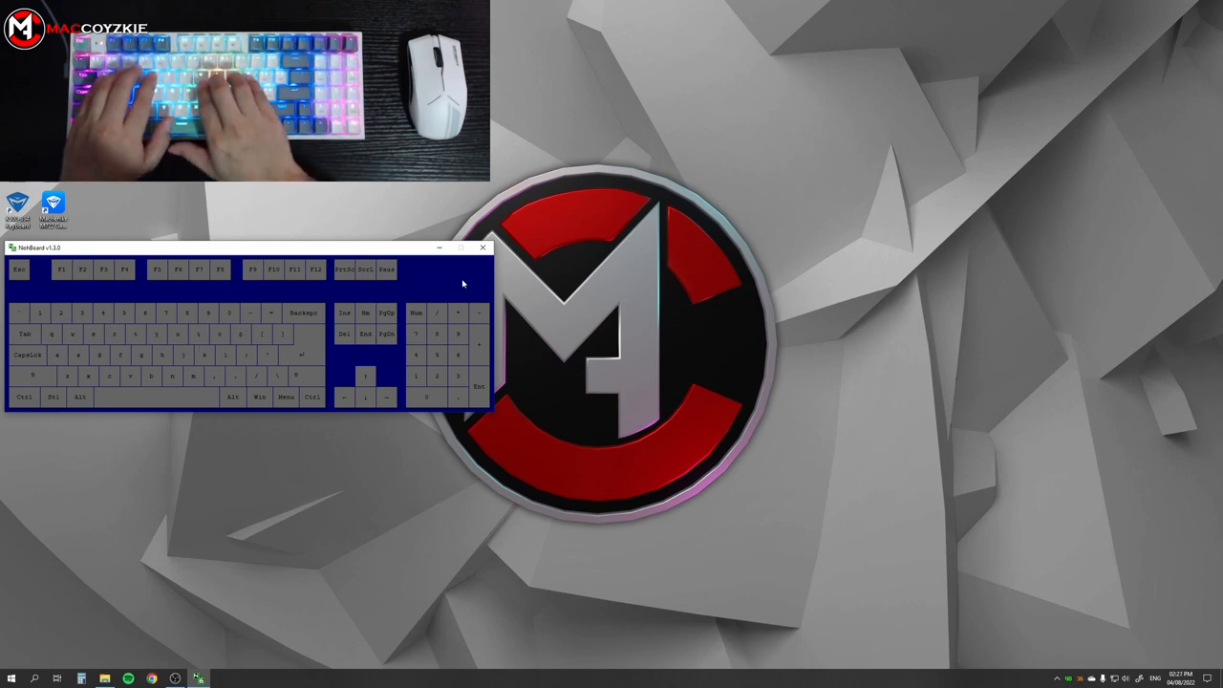
Select a key on Profile 1's keyboard preview to see its key assignment, macro and media options
key(f)
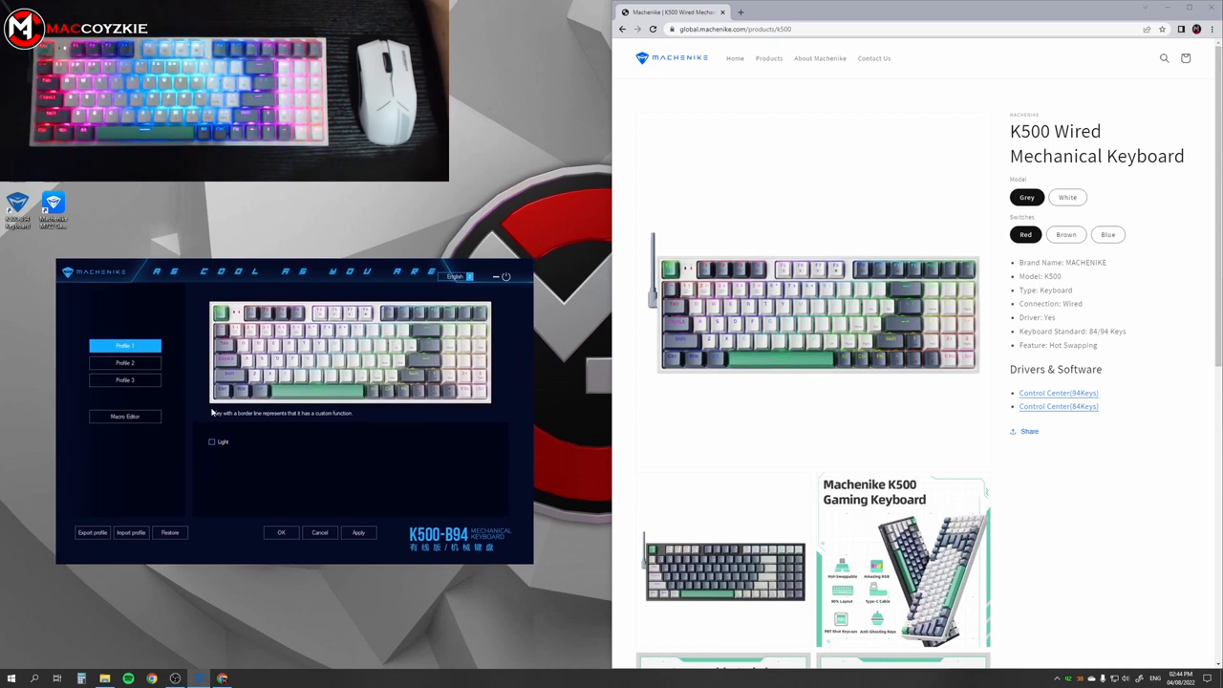
mouse_move(336, 432)
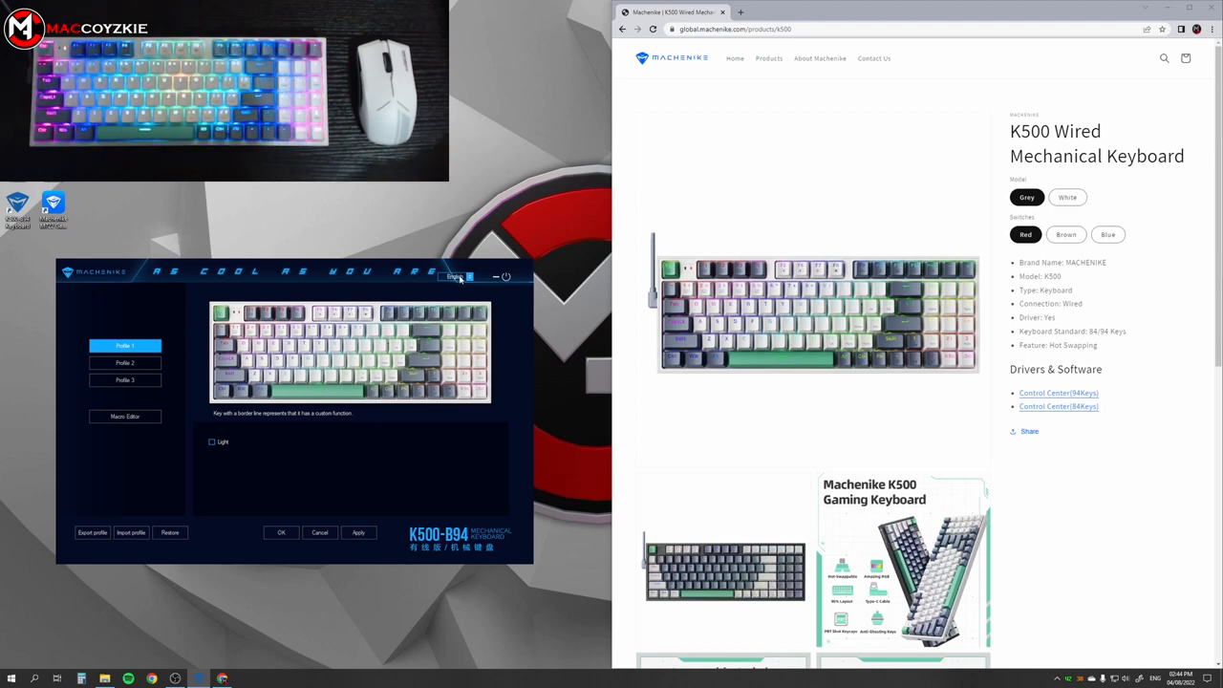
click(457, 277)
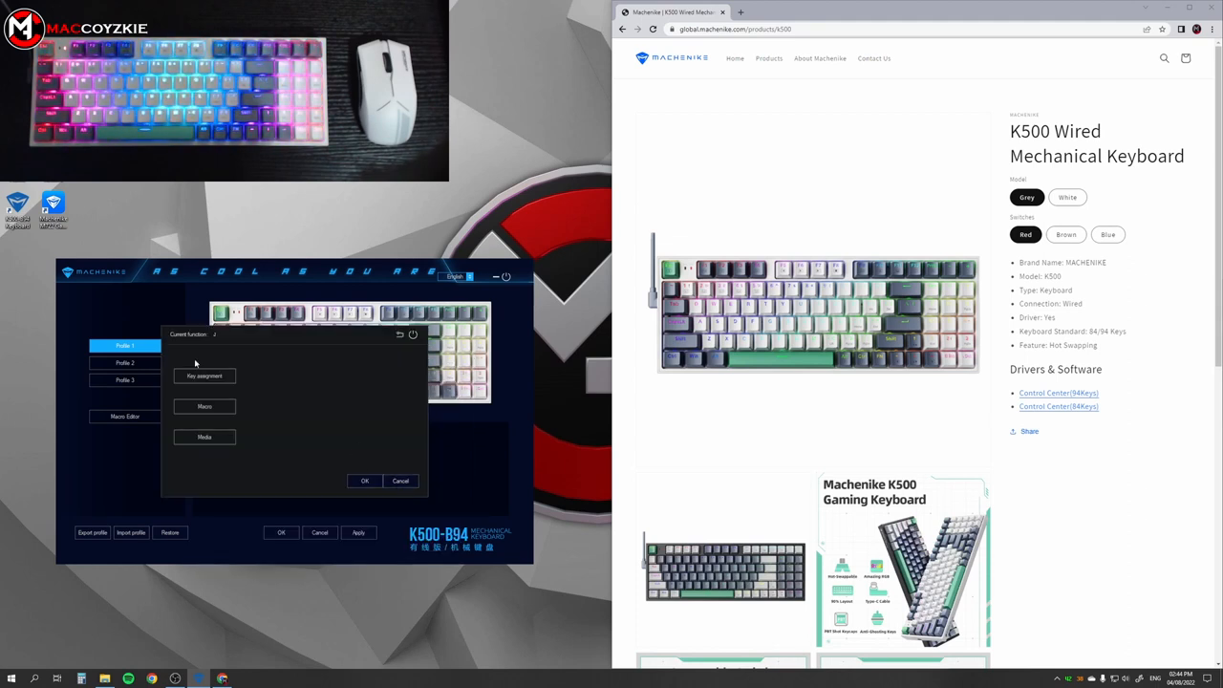
View the macro list, then cancel the dialog leaving the key's function unchanged
click(205, 405)
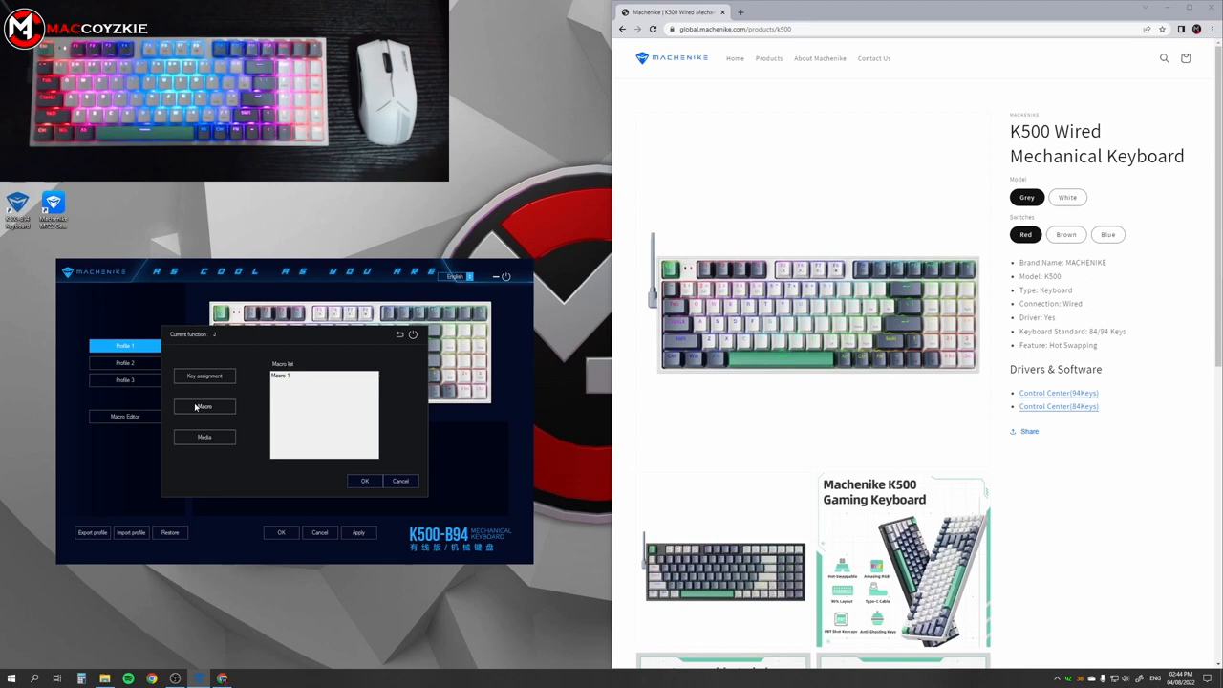
click(205, 436)
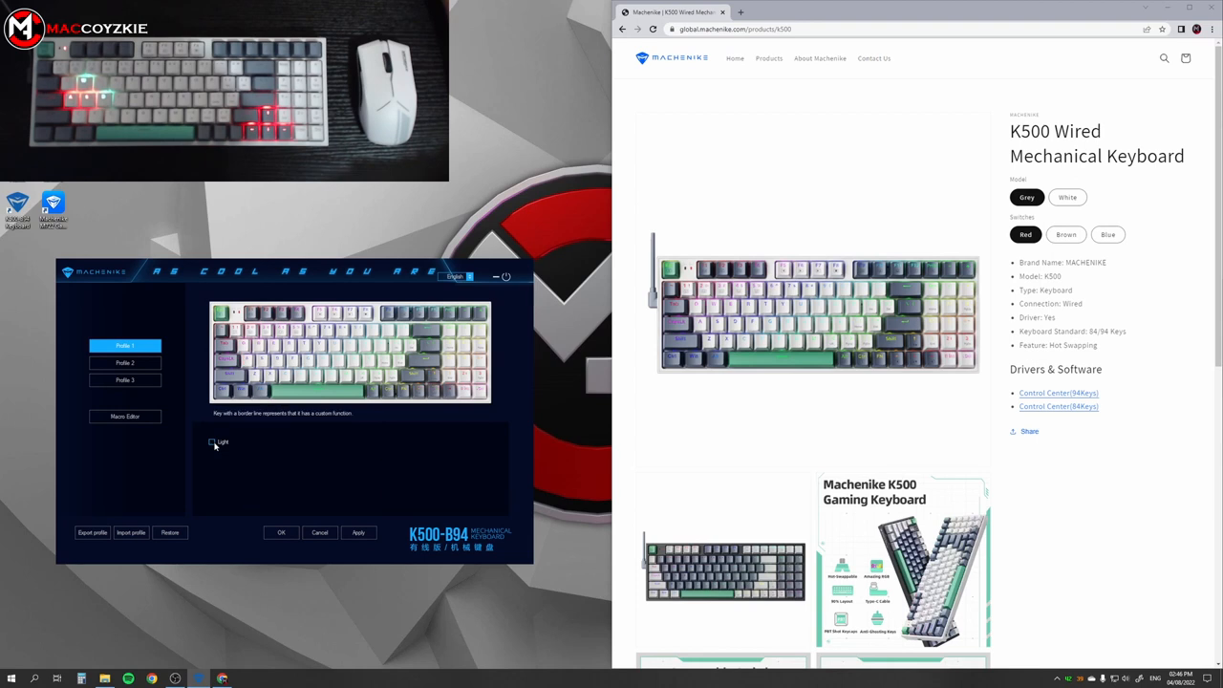
Enable the Light option and choose the Self-define effect for per-key colours
click(212, 443)
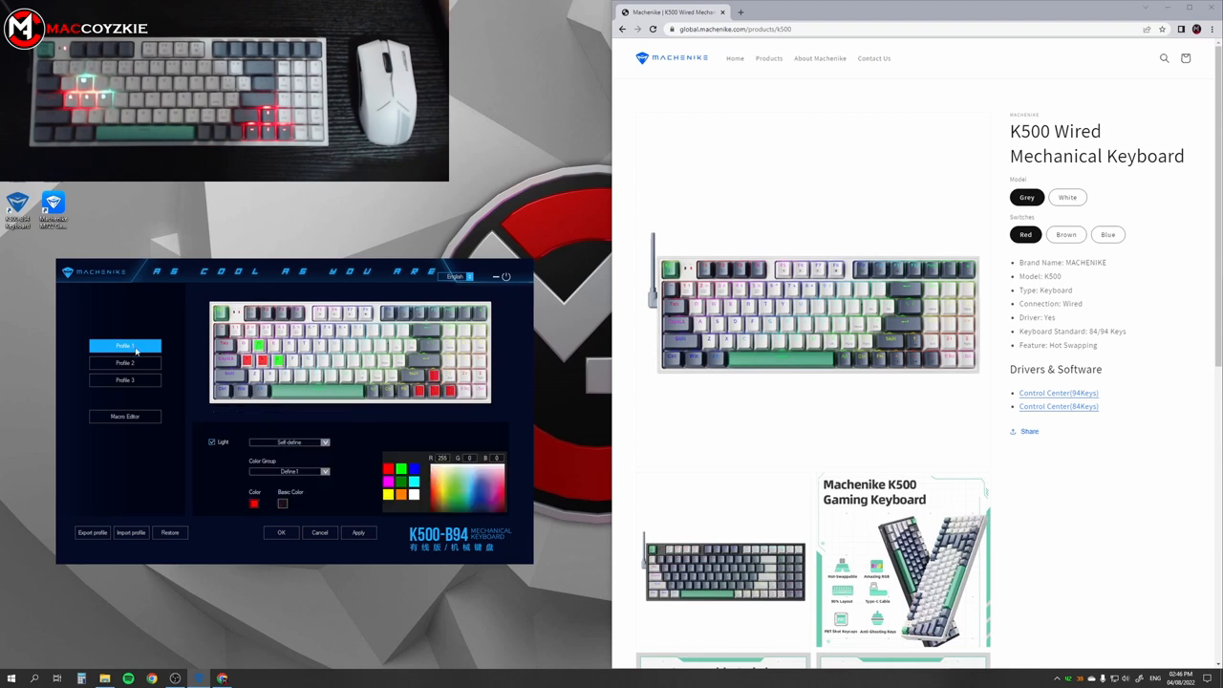
click(290, 442)
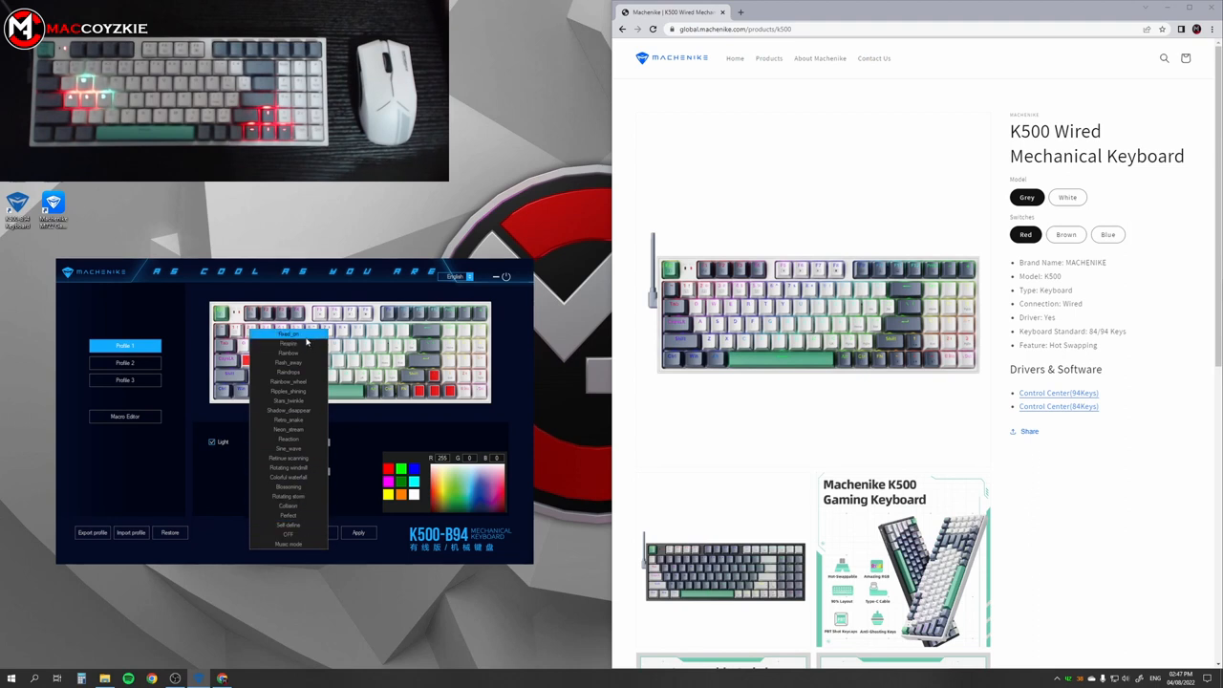
click(289, 344)
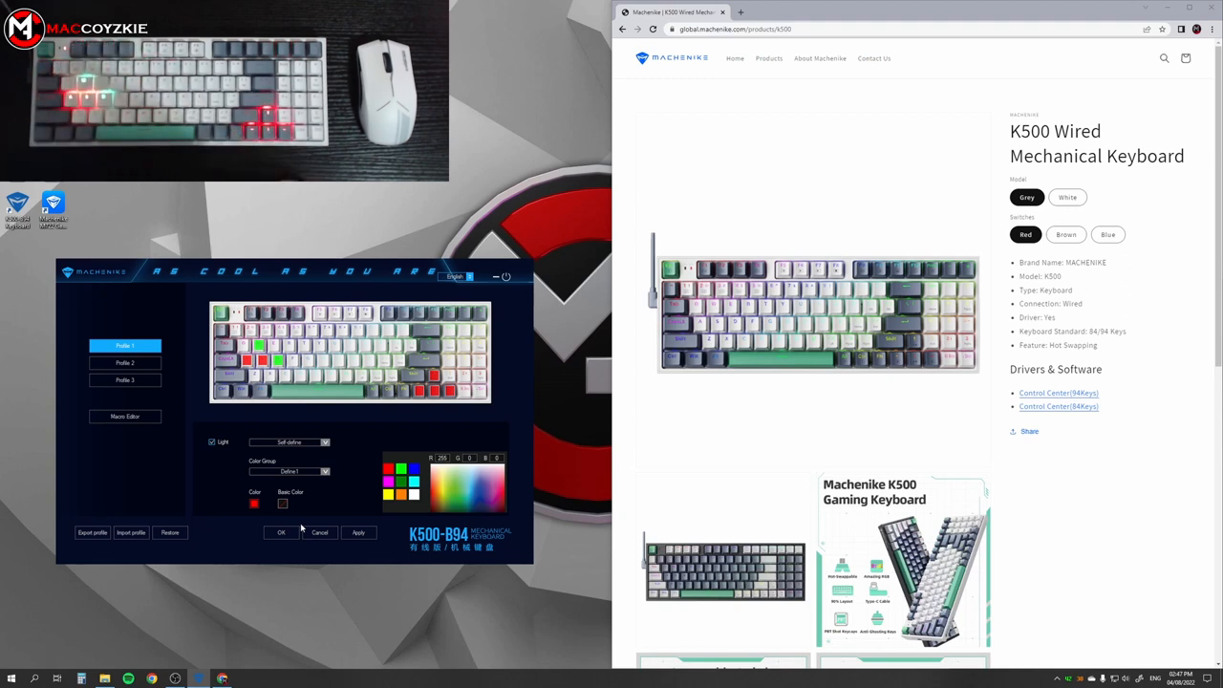
mouse_move(356, 627)
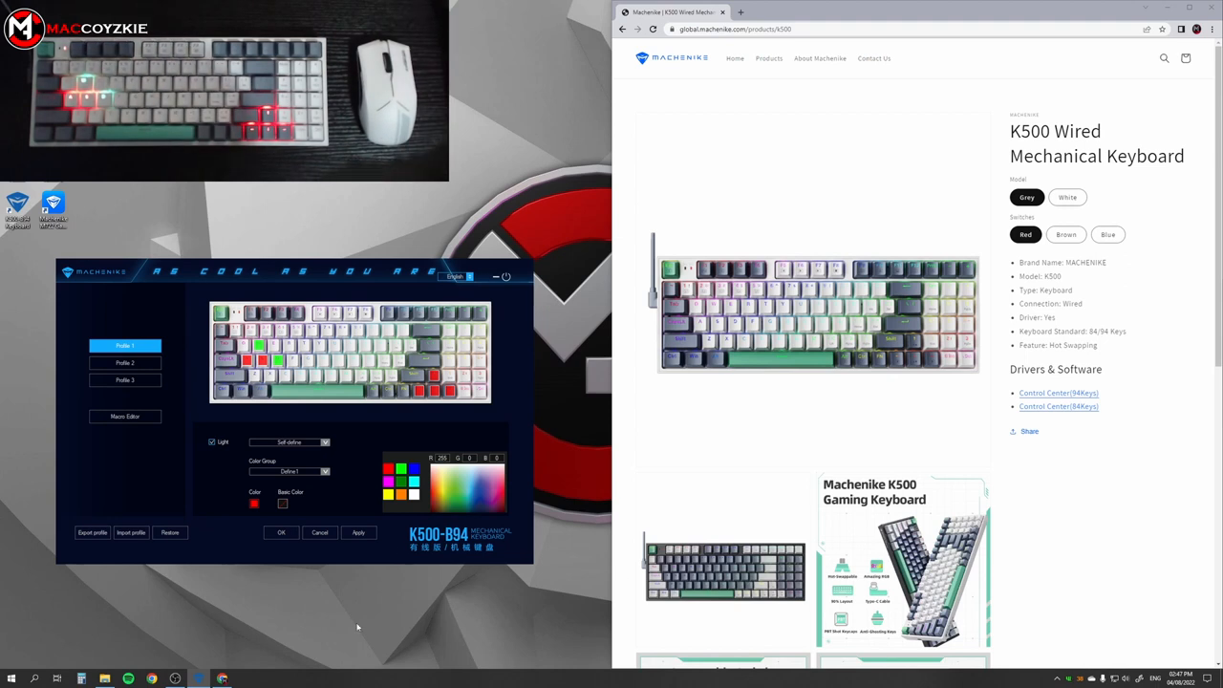